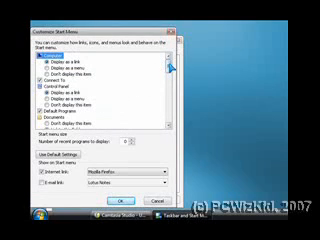
scroll("down", 3)
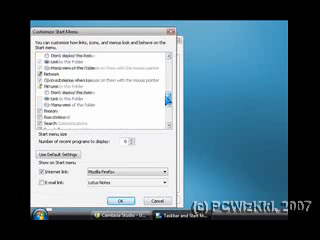
scroll("down", 3)
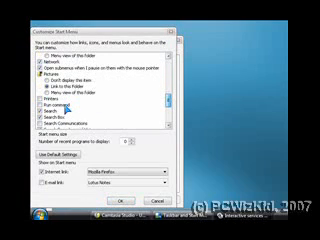